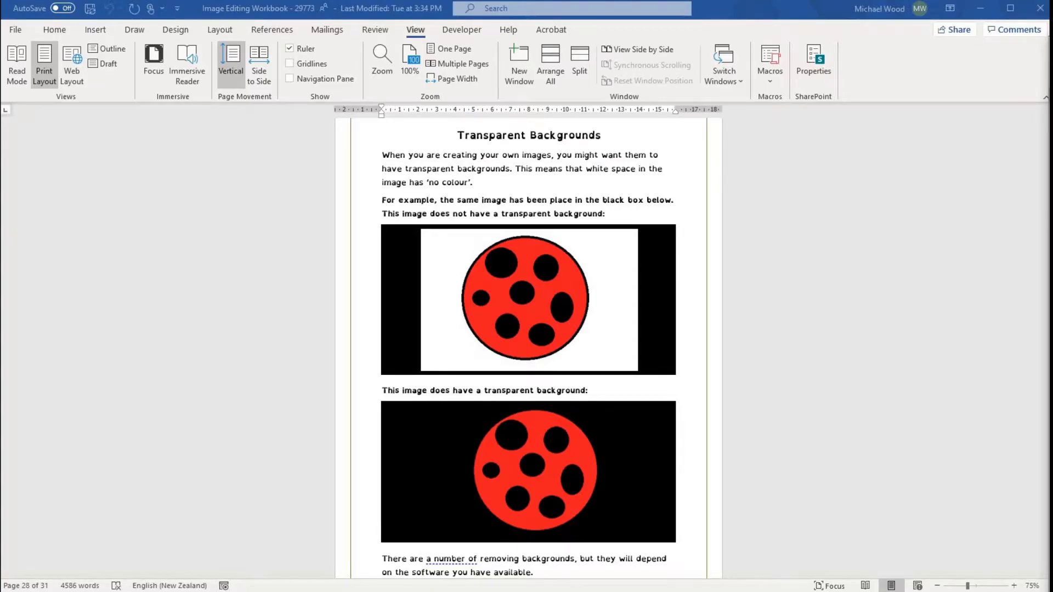
{"action": "mouse_move", "coordinate": [688, 371]}
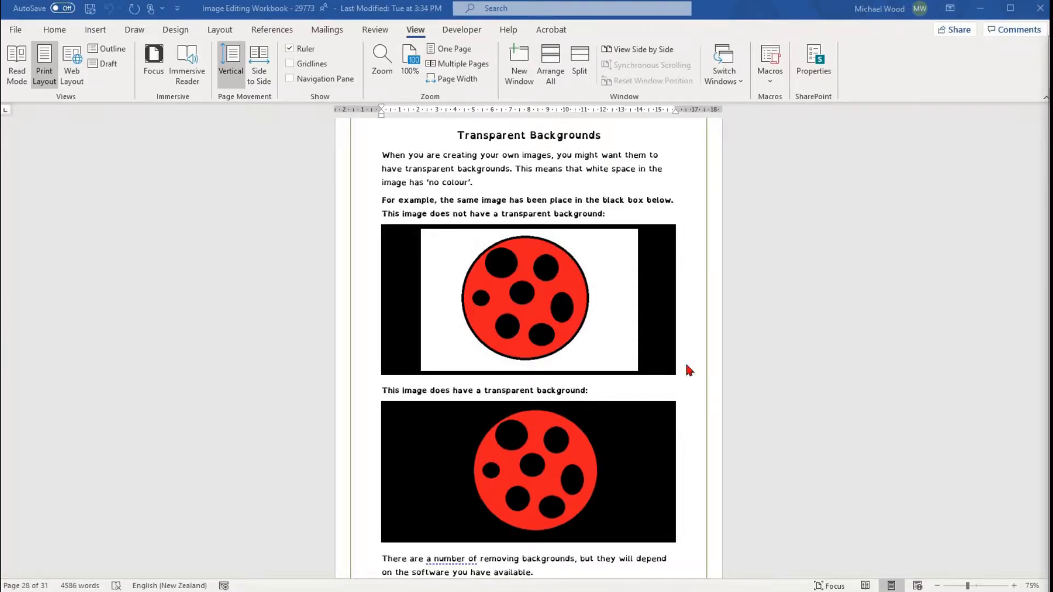
{"action": "mouse_move", "coordinate": [440, 255]}
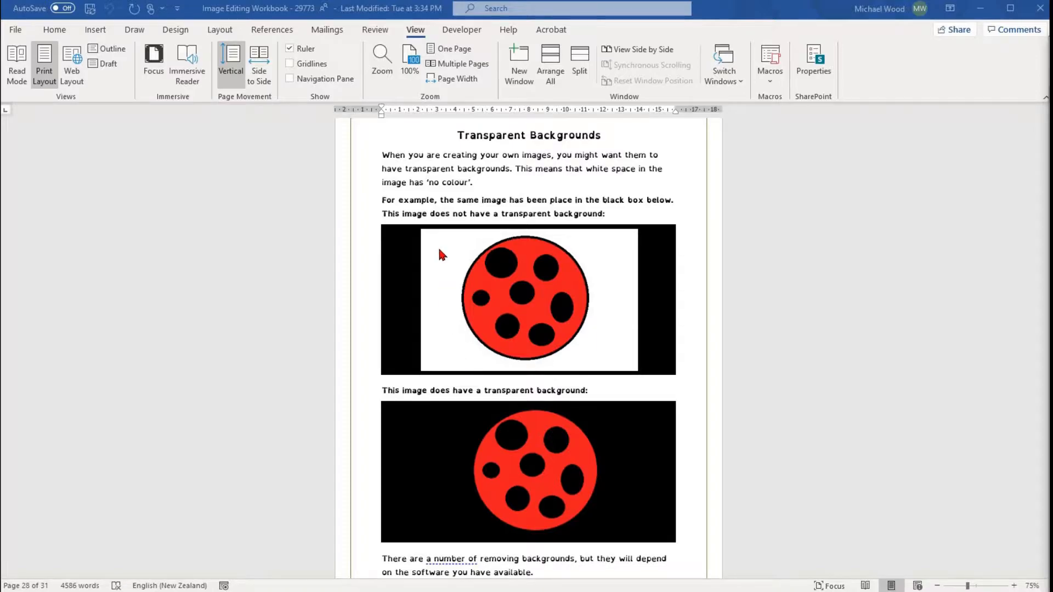
{"action": "mouse_move", "coordinate": [563, 539]}
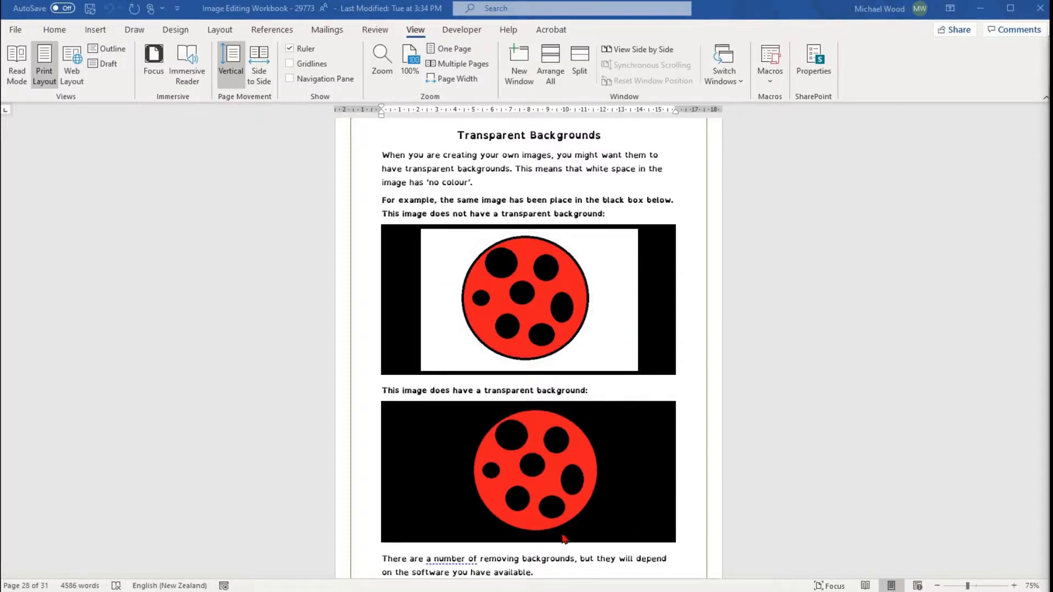
{"action": "mouse_move", "coordinate": [612, 415]}
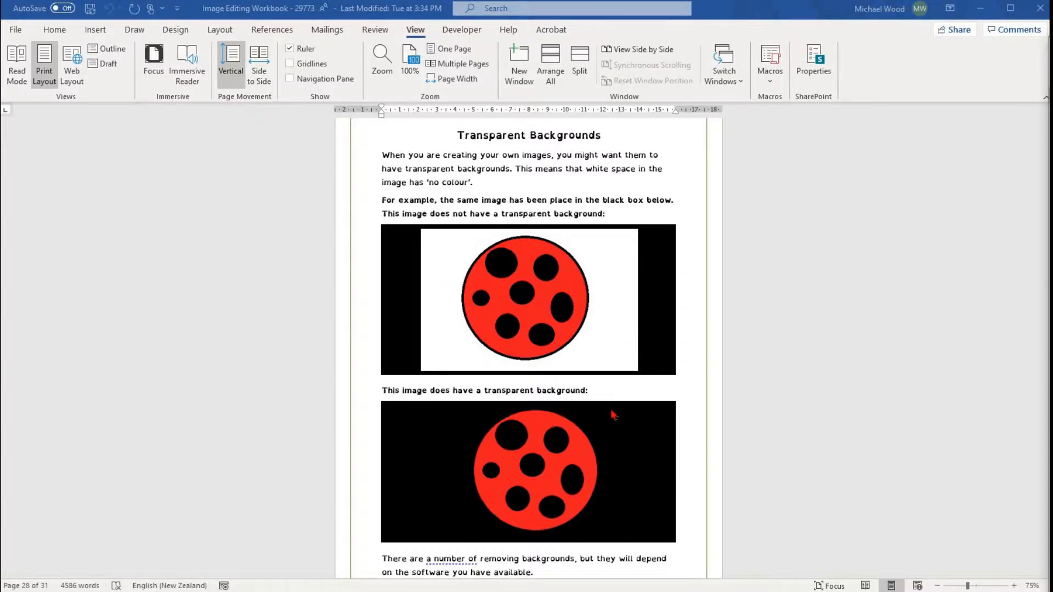
Bring File Explorer forward and open the dog-puppy-illustration-cartoon image's context menu
{"action": "scroll", "scroll_direction": "down", "scroll_amount": 3}
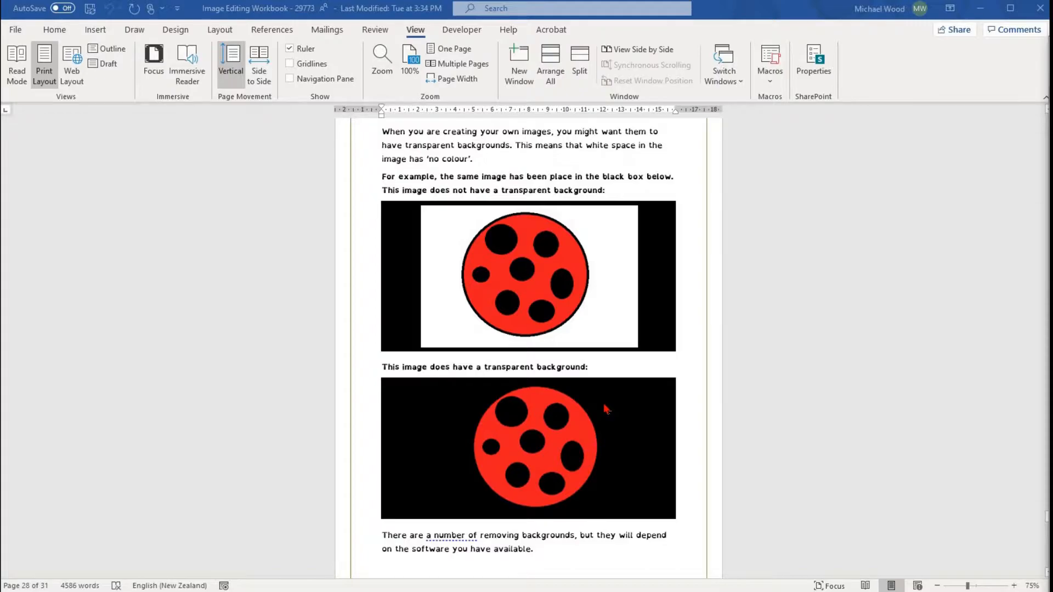
{"action": "mouse_move", "coordinate": [214, 281]}
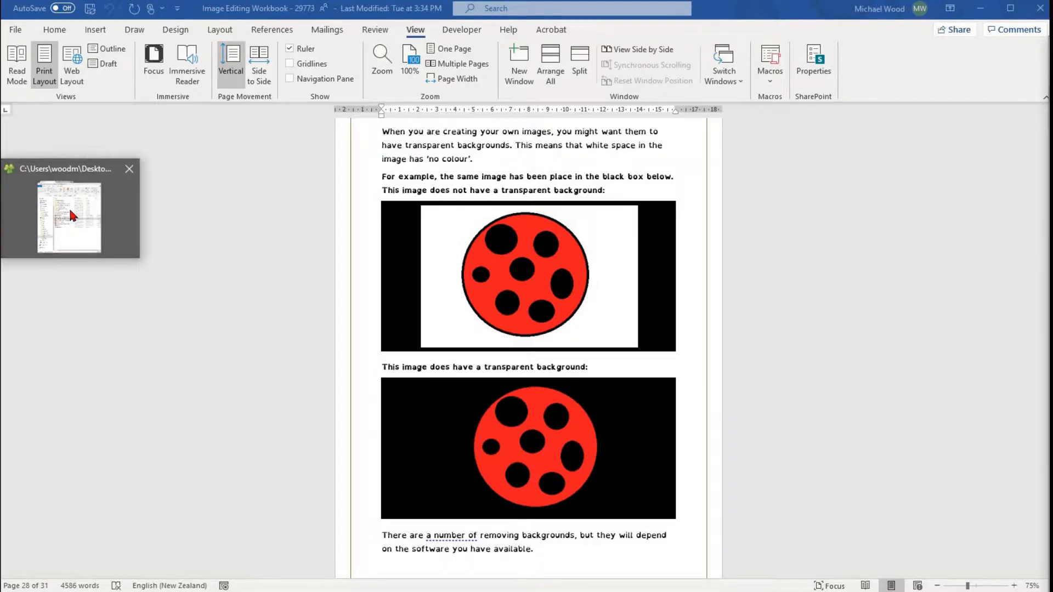
{"action": "left_click", "coordinate": [69, 216]}
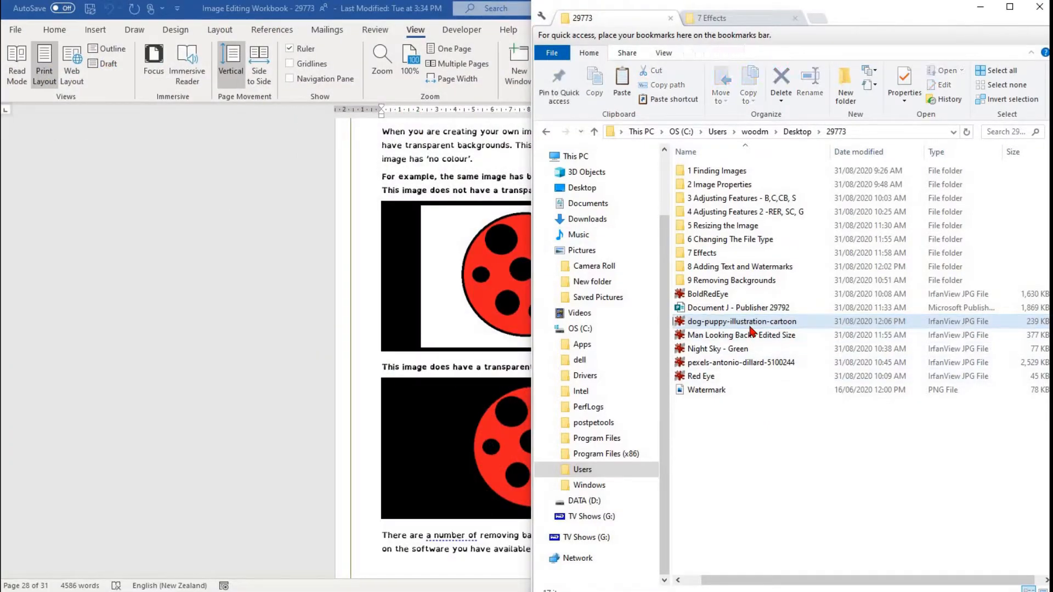
{"action": "right_click", "coordinate": [742, 320]}
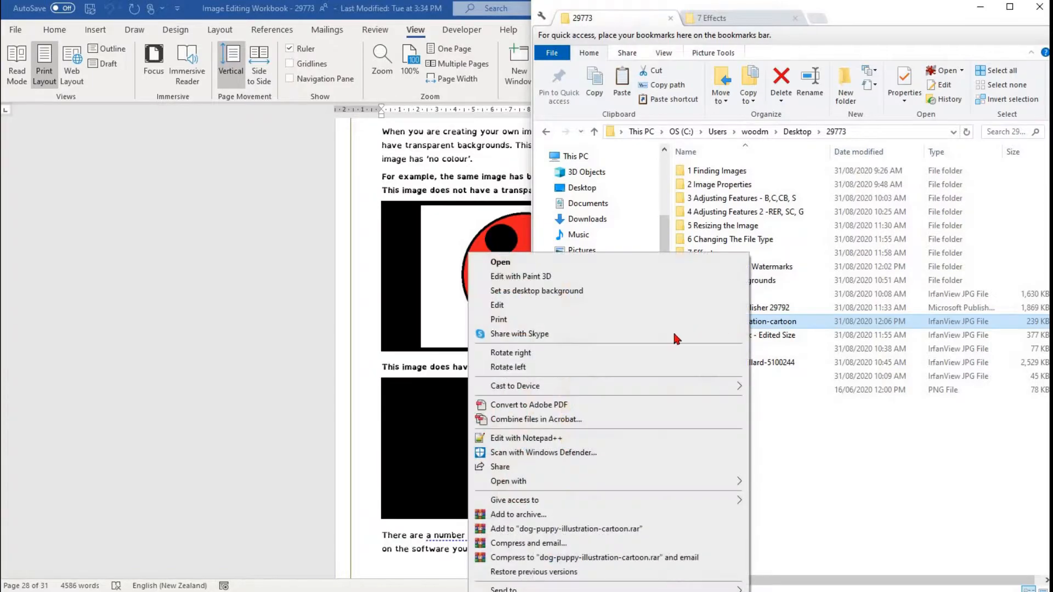
{"action": "mouse_move", "coordinate": [248, 374]}
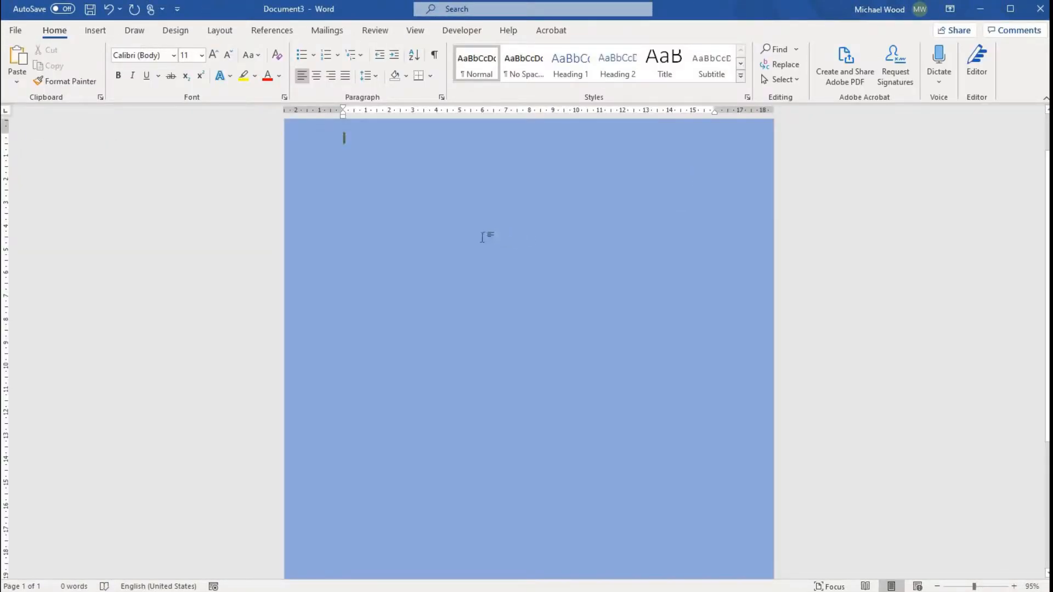
Paste the dog cartoon as a picture onto the blank blue page and select it
{"action": "right_click", "coordinate": [412, 236]}
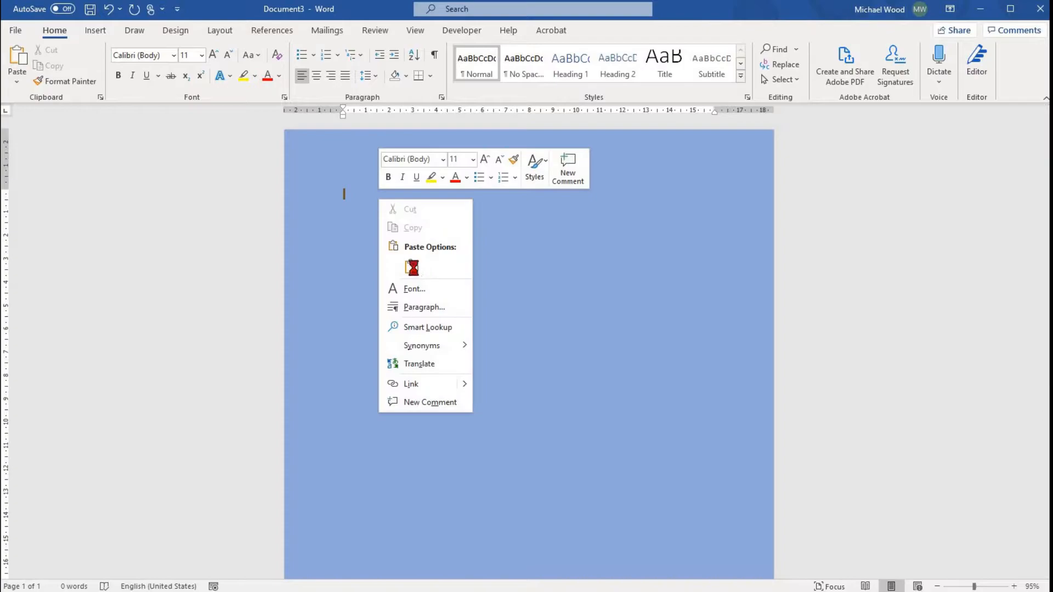
{"action": "left_click", "coordinate": [413, 267]}
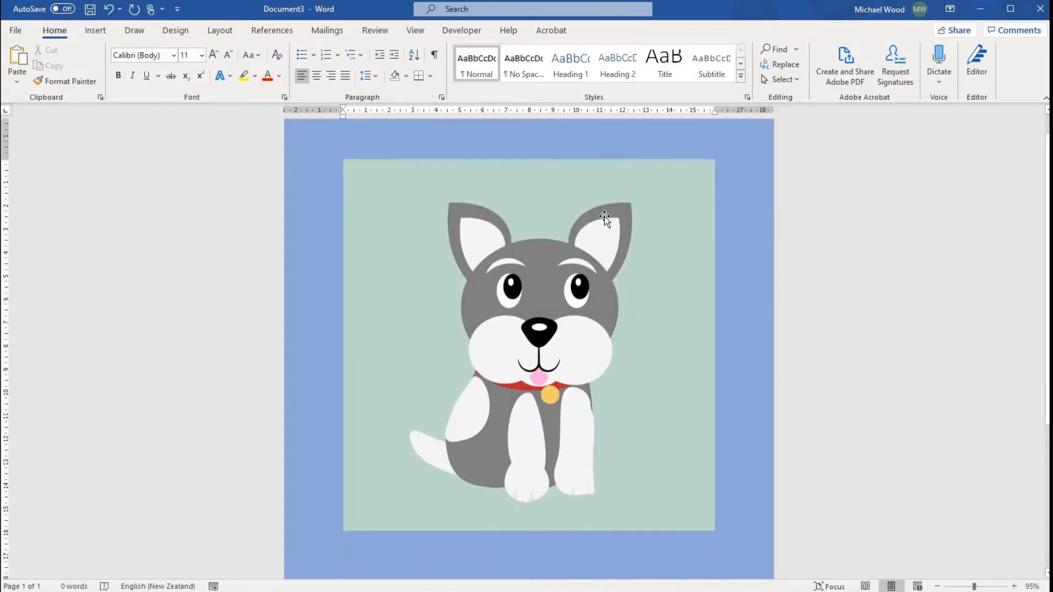
{"action": "left_click", "coordinate": [602, 220]}
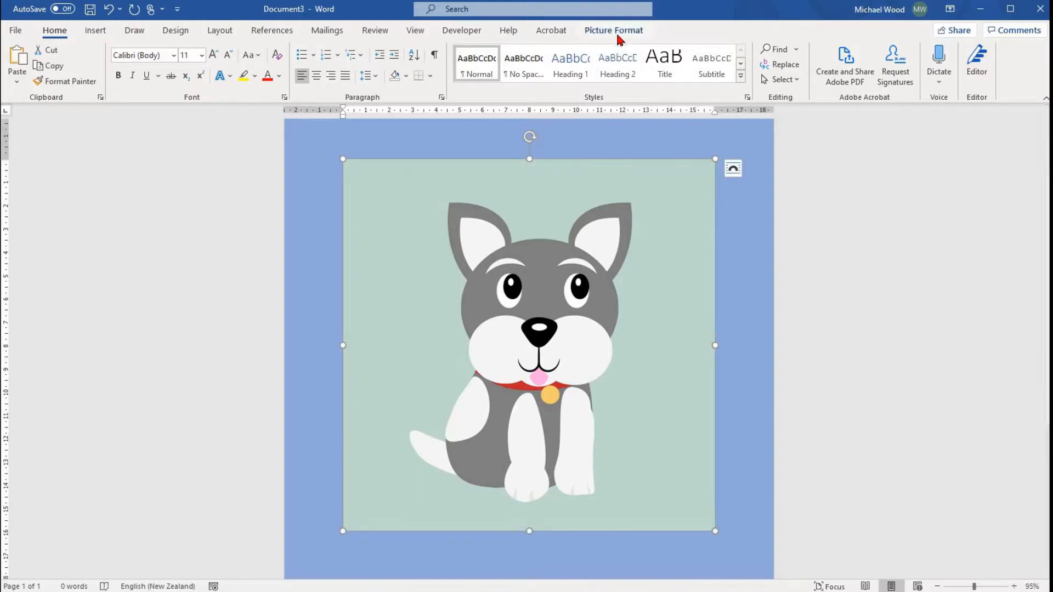
Show the Picture Format tools for the selected dog picture
{"action": "left_click", "coordinate": [612, 30]}
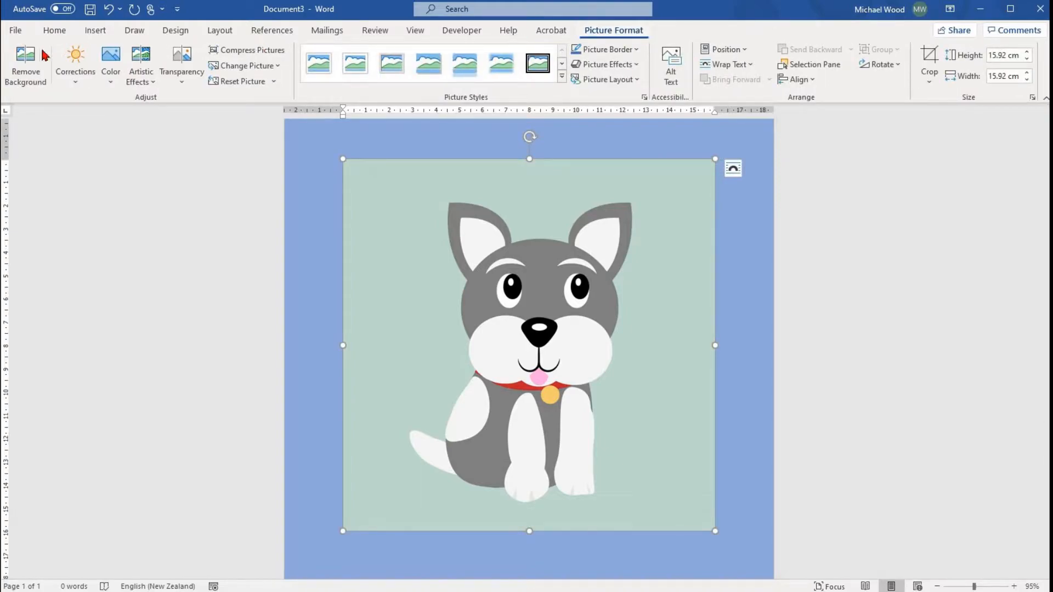
{"action": "mouse_move", "coordinate": [26, 64]}
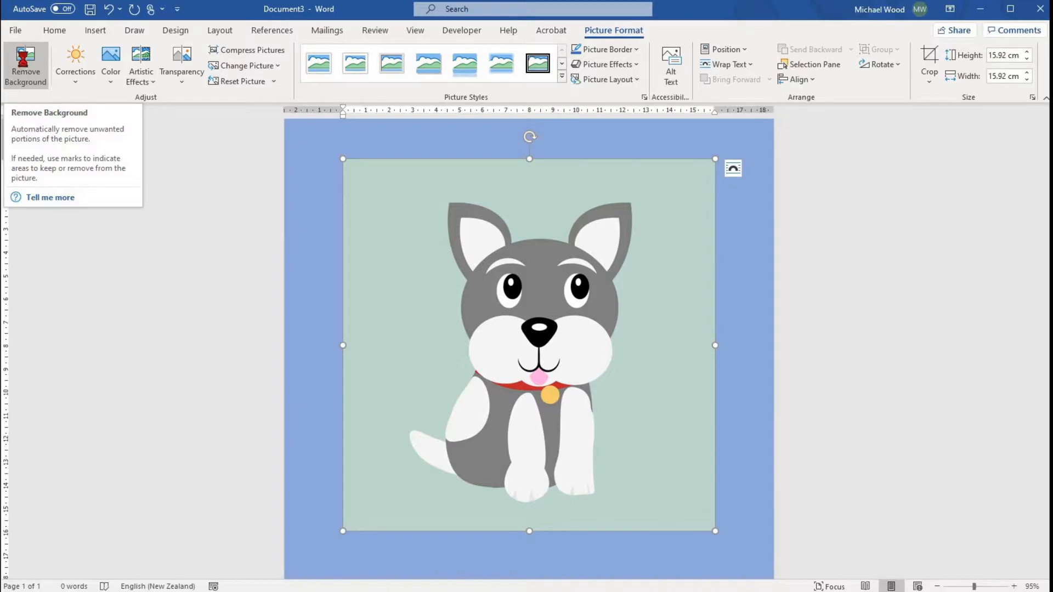
{"action": "left_click", "coordinate": [26, 65]}
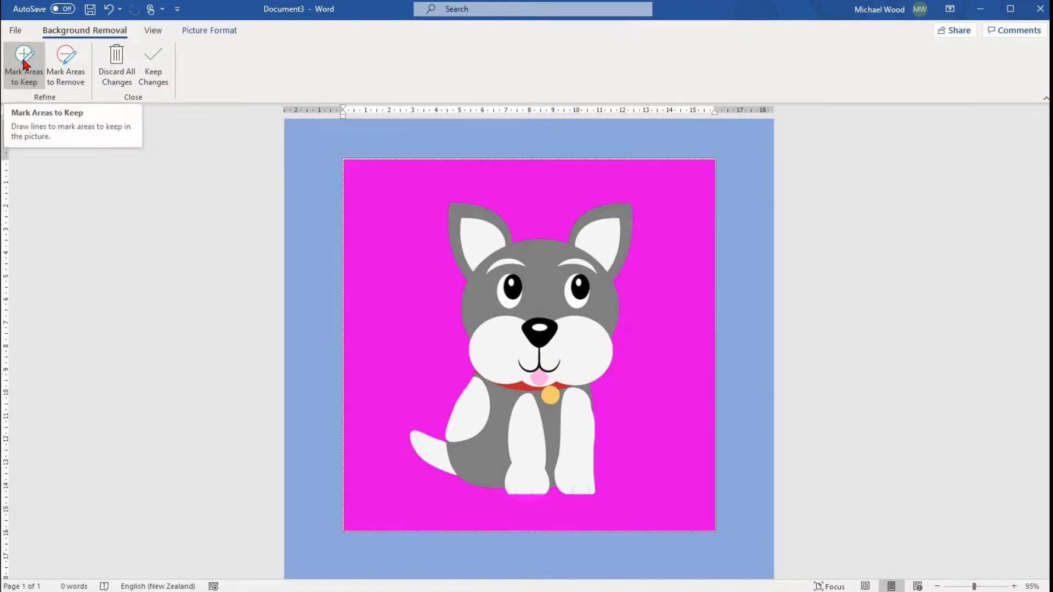
{"action": "mouse_move", "coordinate": [37, 117]}
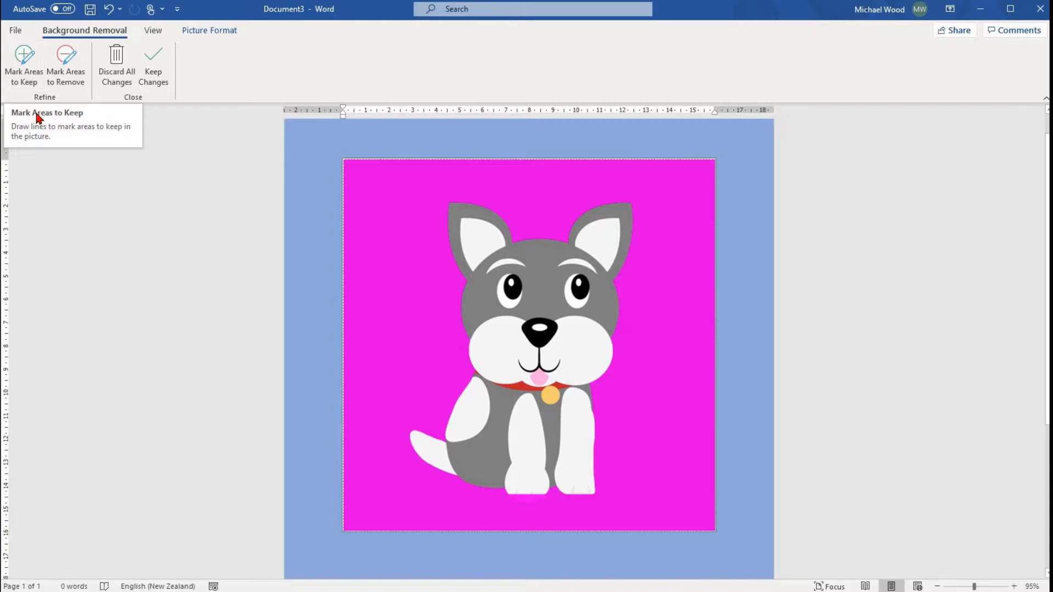
{"action": "mouse_move", "coordinate": [522, 539]}
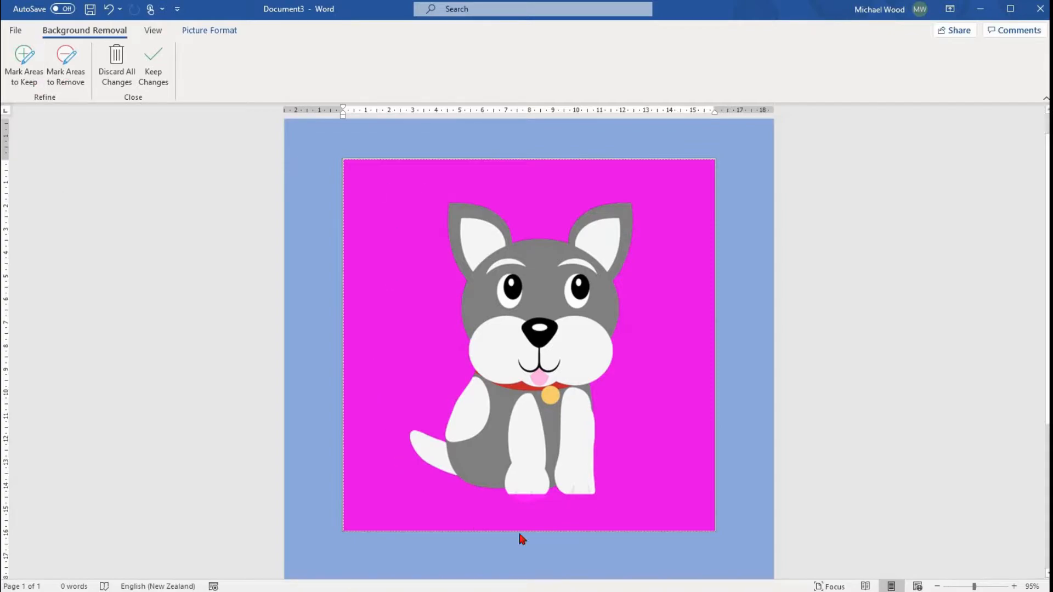
{"action": "mouse_move", "coordinate": [378, 335]}
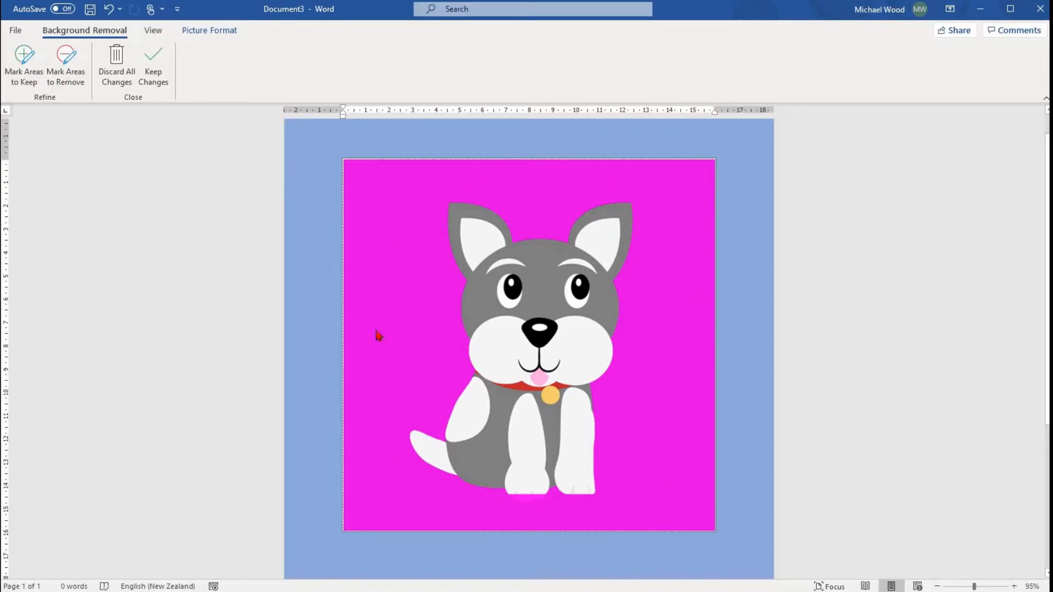
{"action": "mouse_move", "coordinate": [427, 192]}
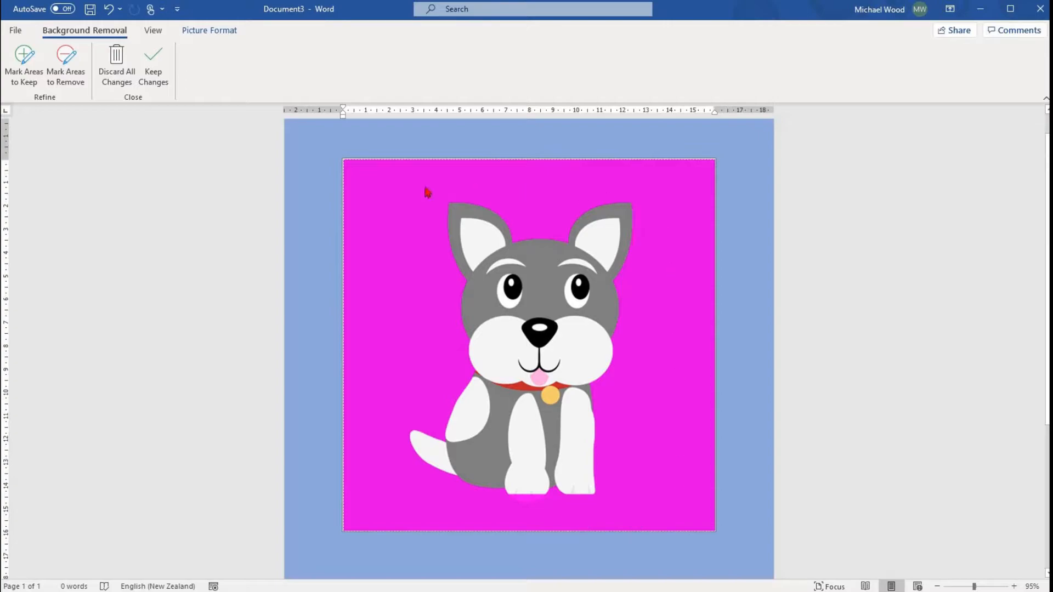
{"action": "mouse_move", "coordinate": [27, 90]}
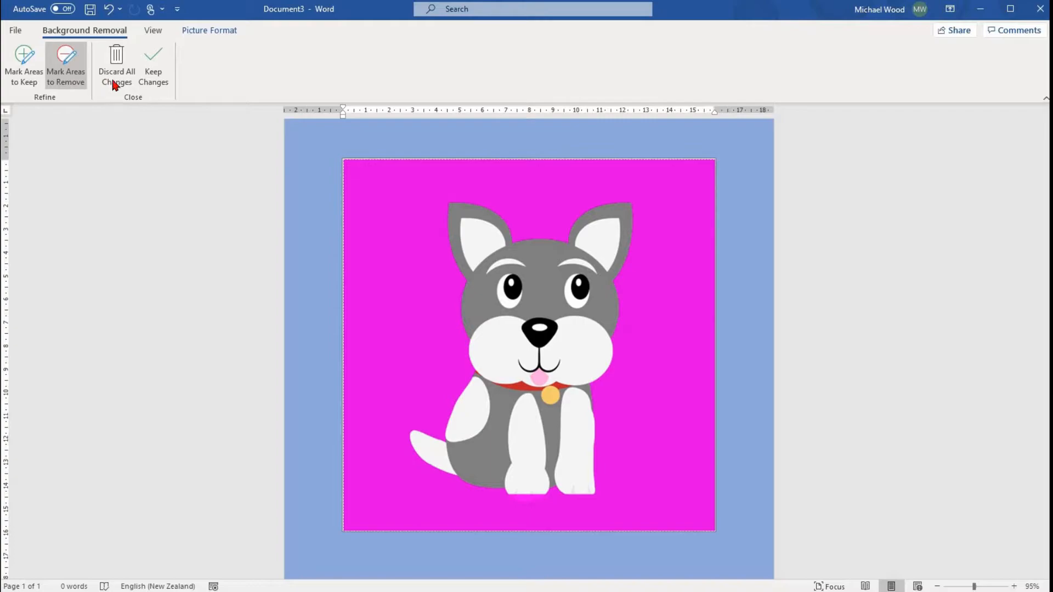
{"action": "mouse_move", "coordinate": [117, 67]}
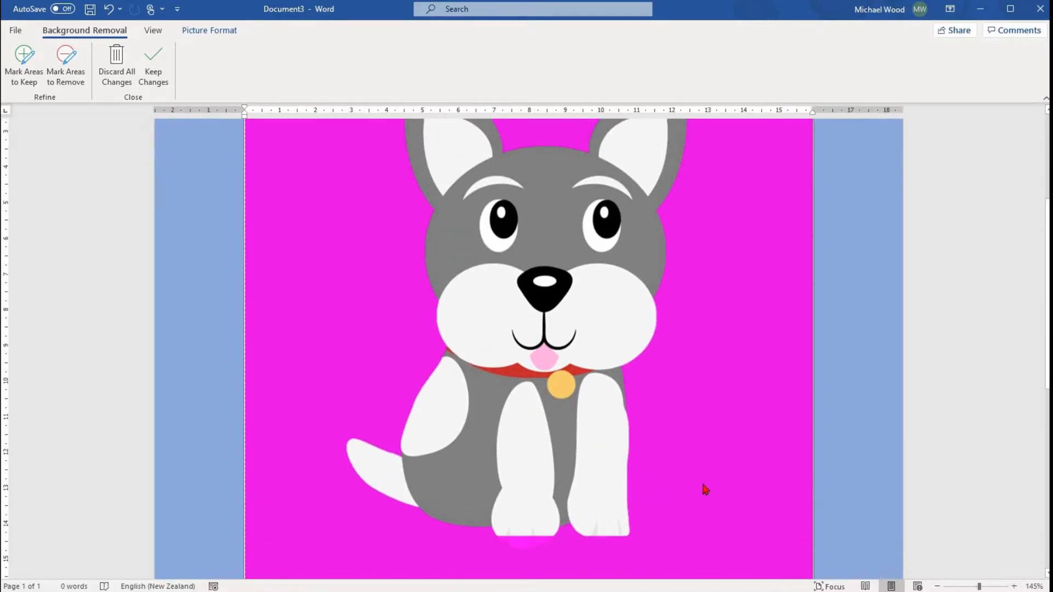
{"action": "mouse_move", "coordinate": [101, 137]}
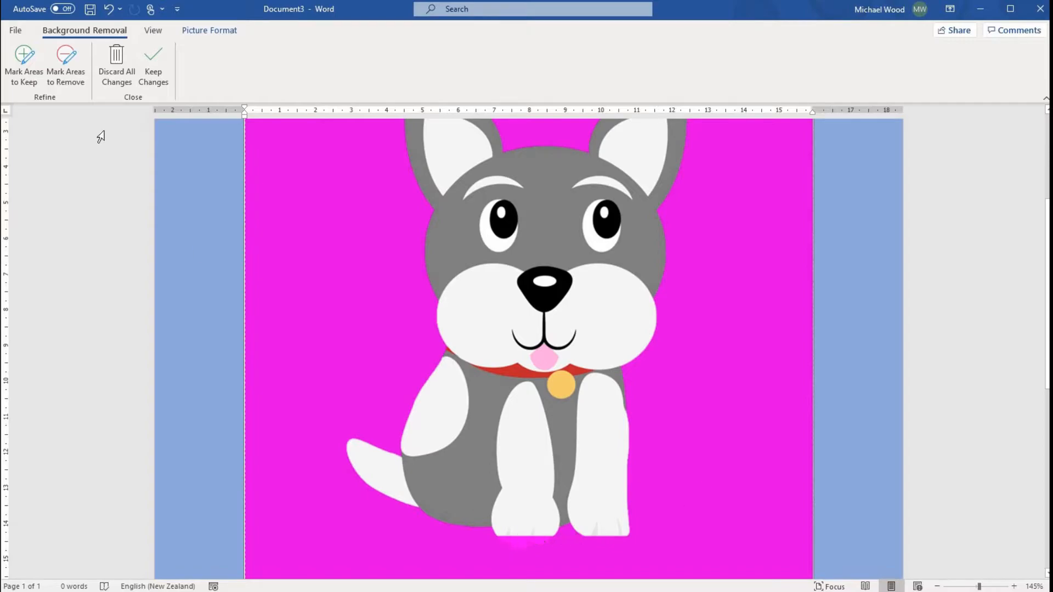
{"action": "mouse_move", "coordinate": [24, 63]}
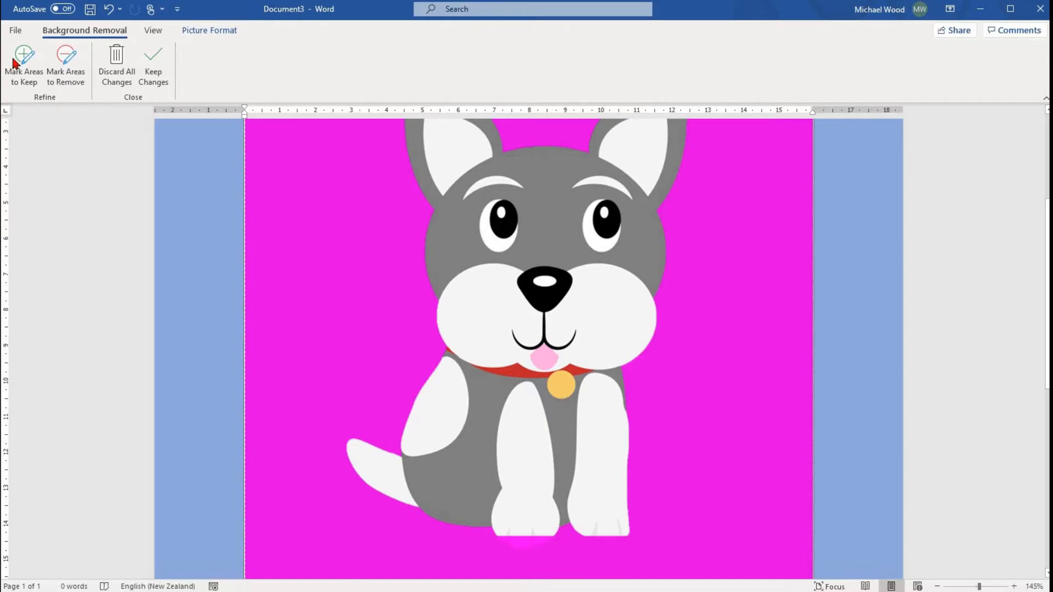
{"action": "left_click", "coordinate": [23, 64]}
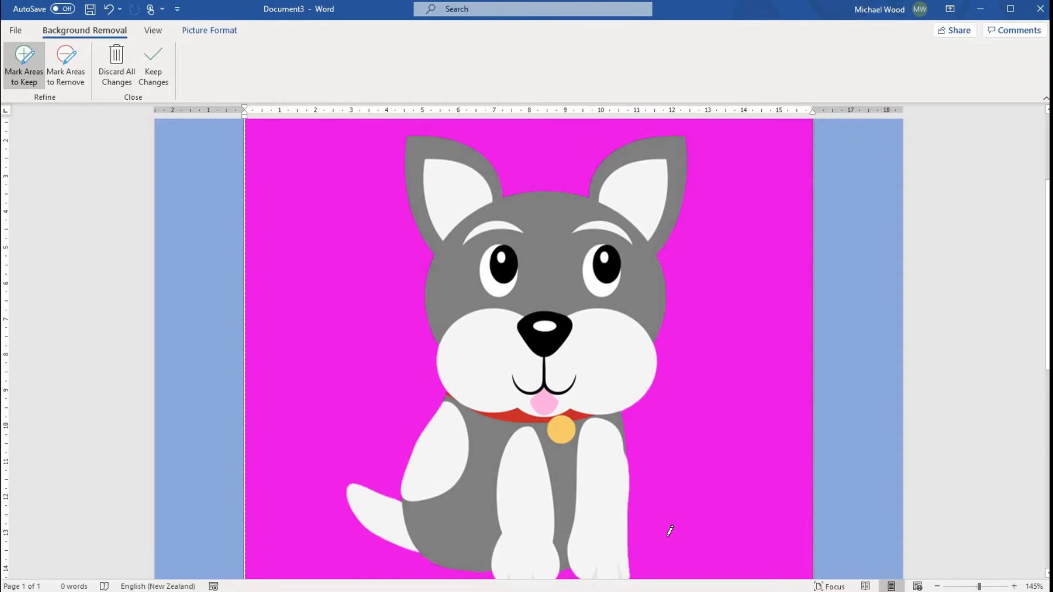
{"action": "mouse_move", "coordinate": [309, 341]}
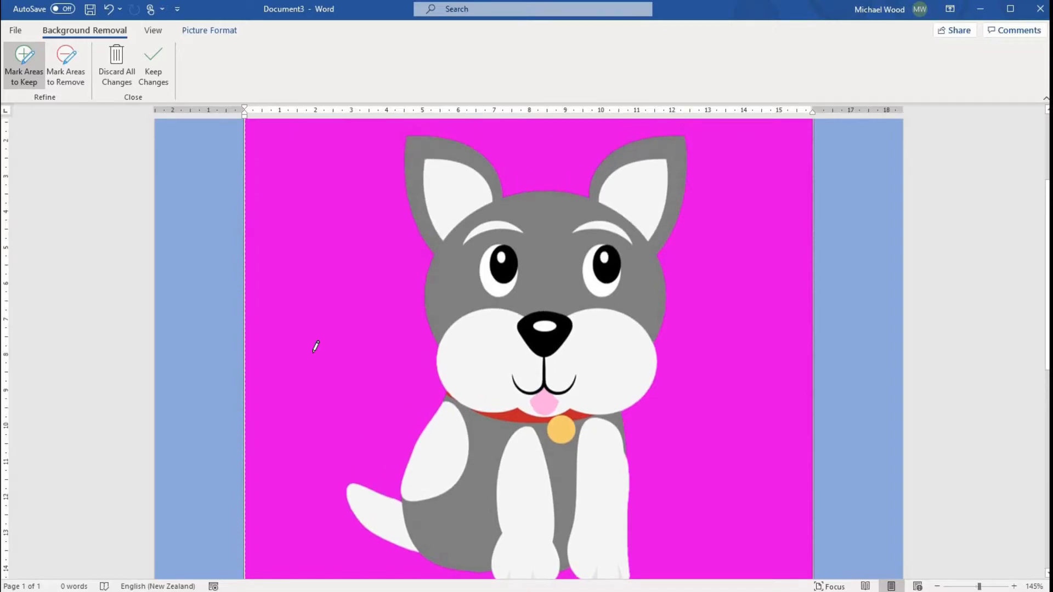
{"action": "mouse_move", "coordinate": [74, 90]}
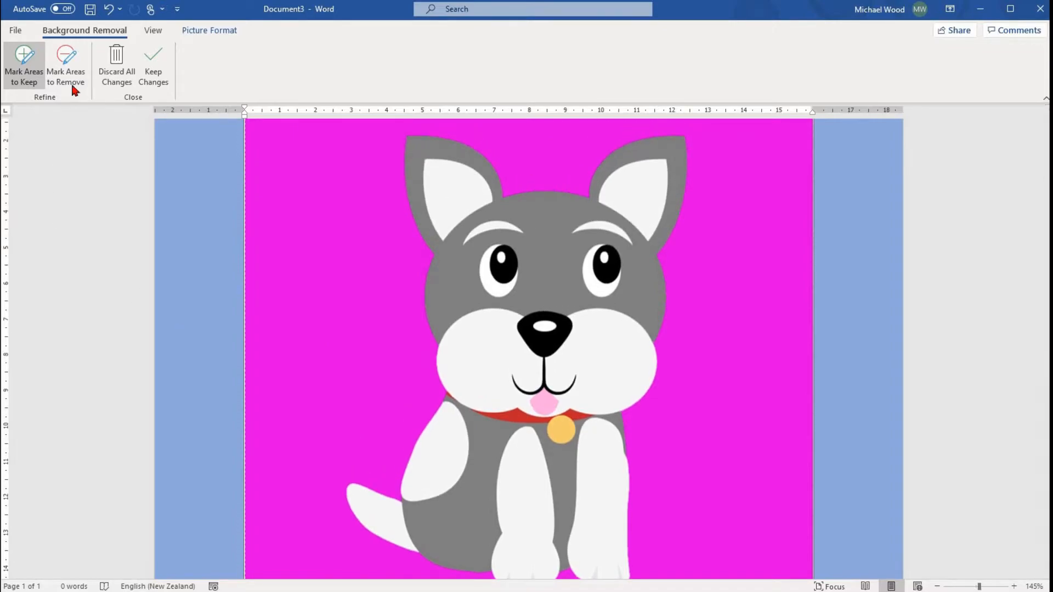
{"action": "left_click", "coordinate": [65, 64]}
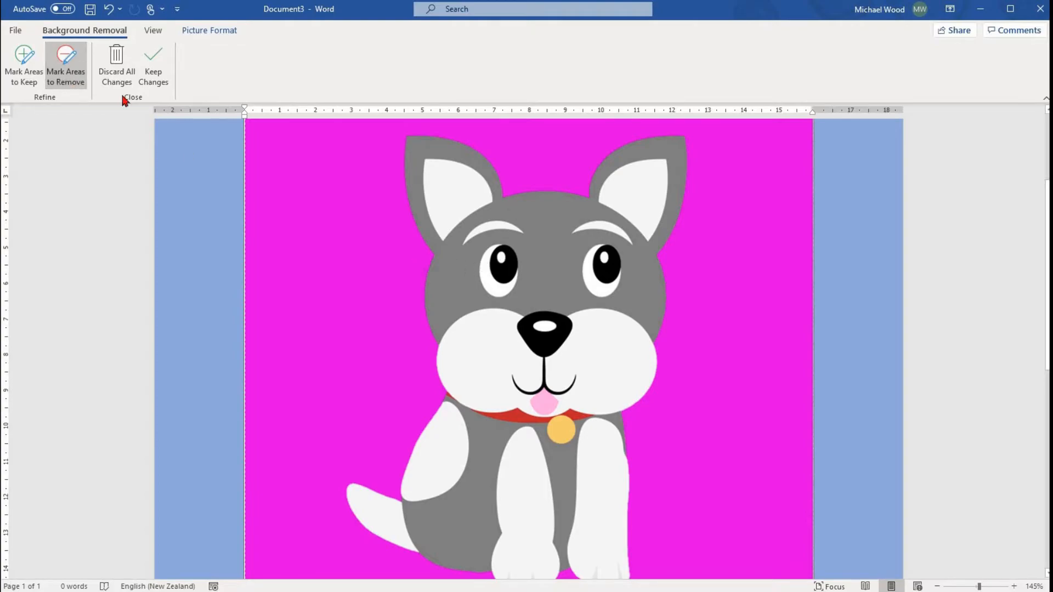
{"action": "mouse_move", "coordinate": [66, 70]}
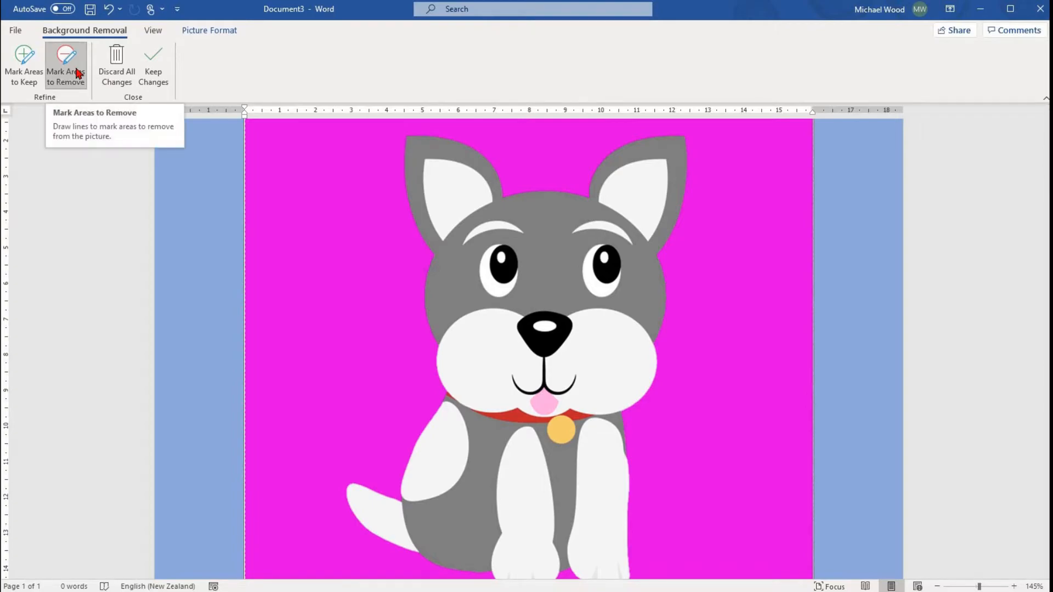
{"action": "mouse_move", "coordinate": [75, 83]}
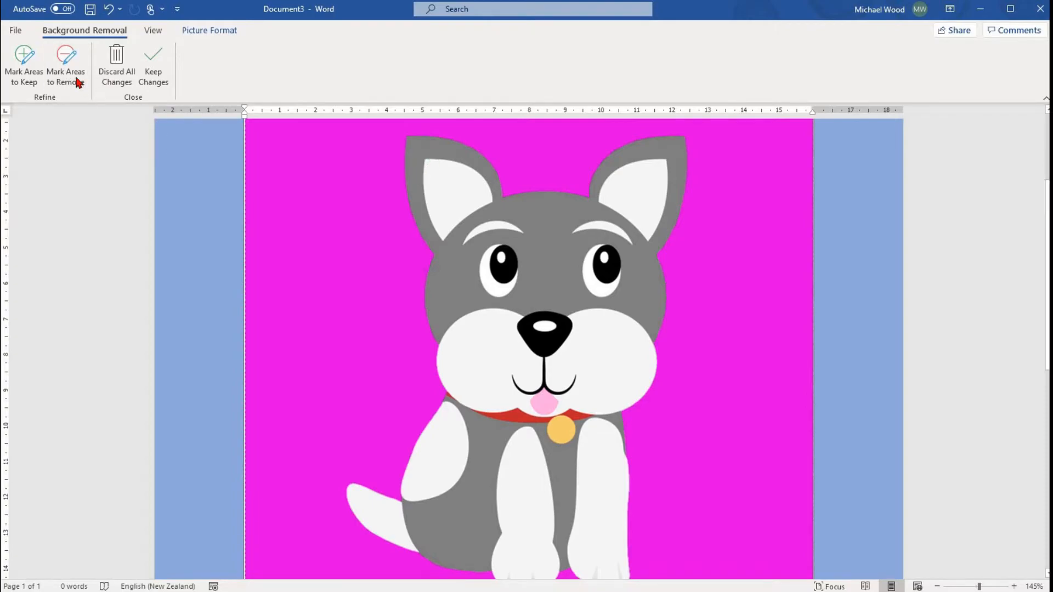
Mark the white inside of the left ear and other white dog areas for removal
{"action": "left_click", "coordinate": [66, 63]}
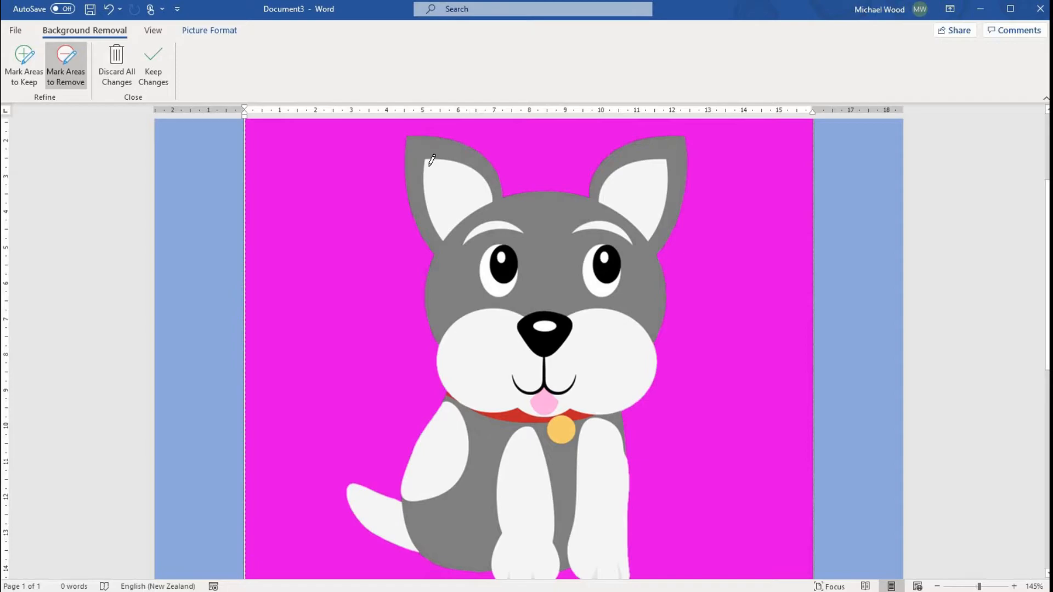
{"action": "left_click_drag", "start_coordinate": [431, 160], "coordinate": [440, 214]}
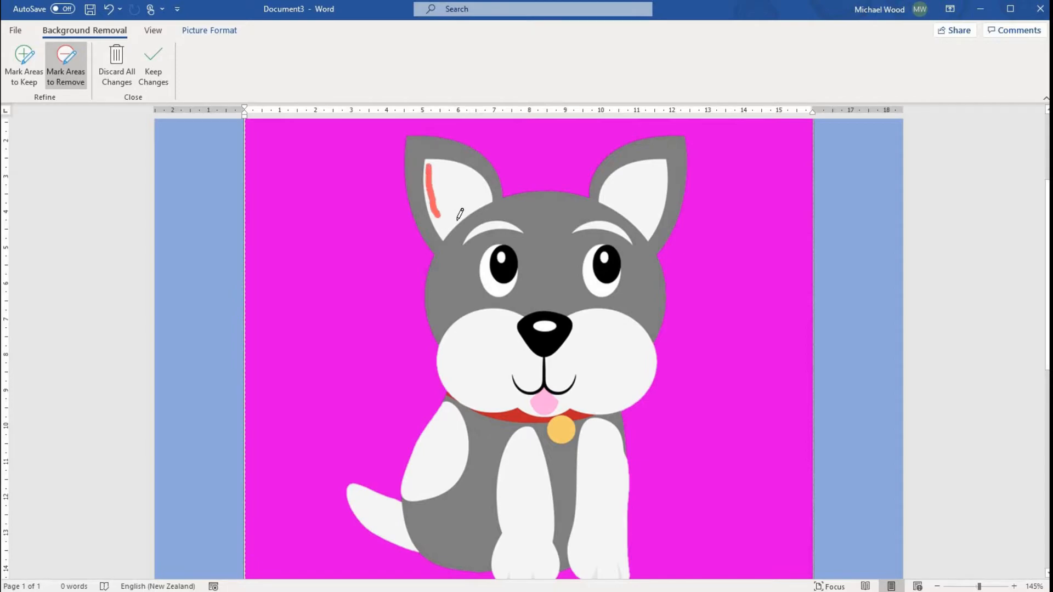
{"action": "left_click_drag", "start_coordinate": [429, 167], "coordinate": [470, 215]}
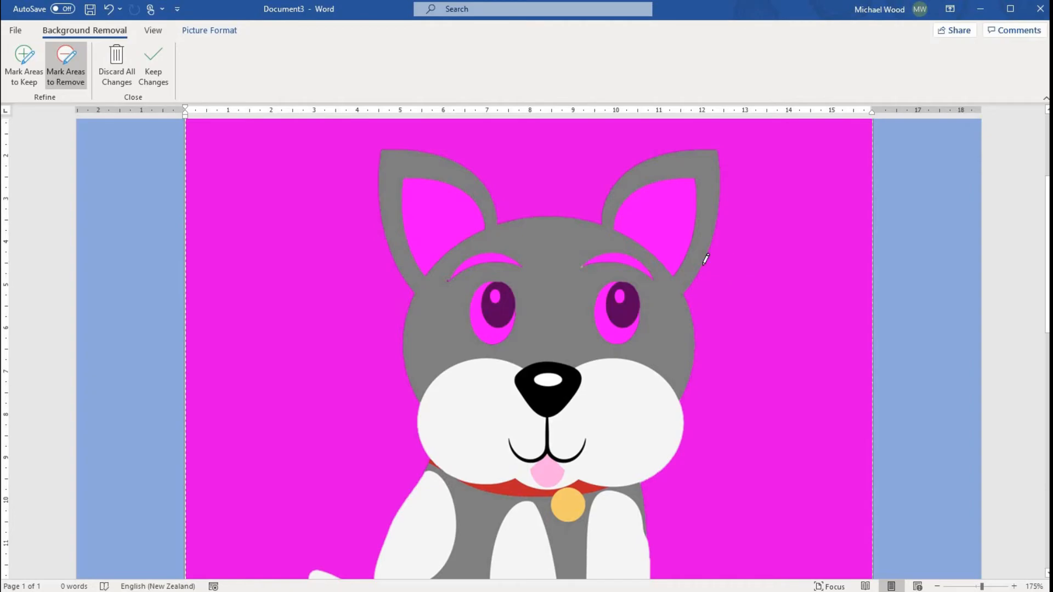
Keep the background removal and start saving the dog picture to the Desktop
{"action": "left_click", "coordinate": [153, 65]}
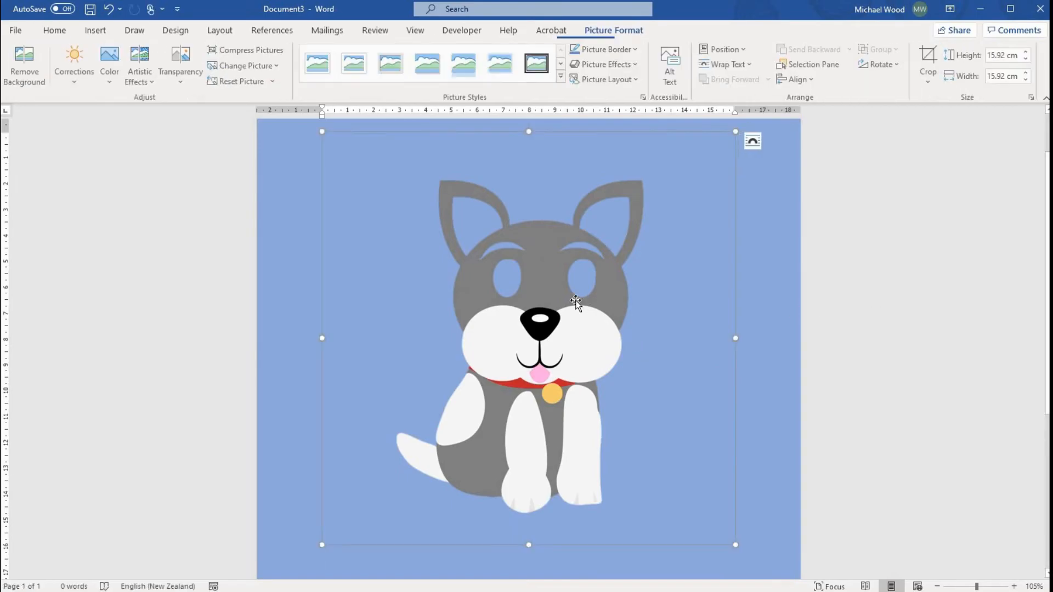
{"action": "right_click", "coordinate": [575, 302]}
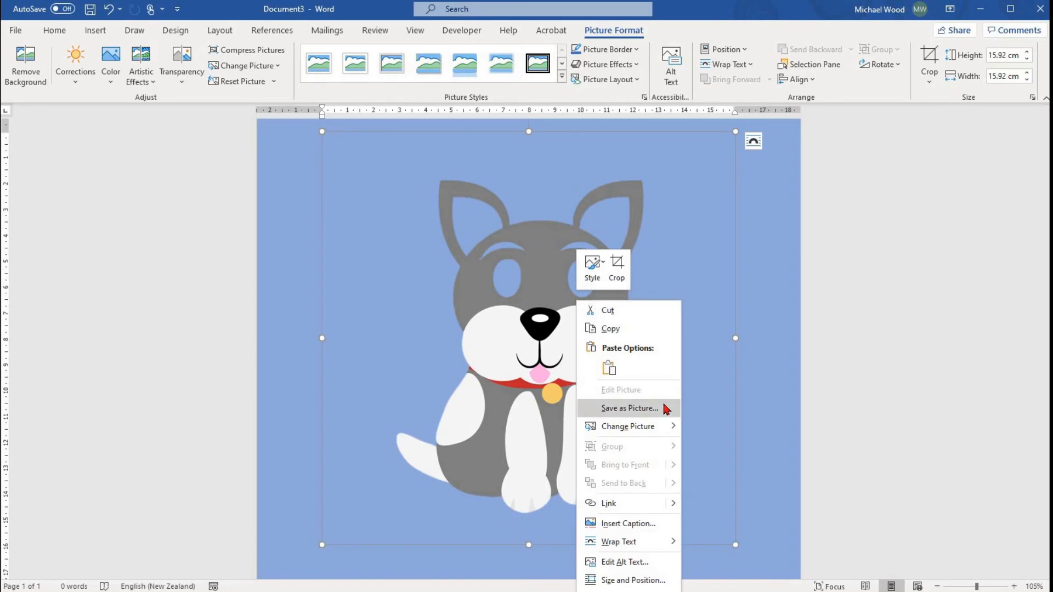
{"action": "left_click", "coordinate": [629, 408]}
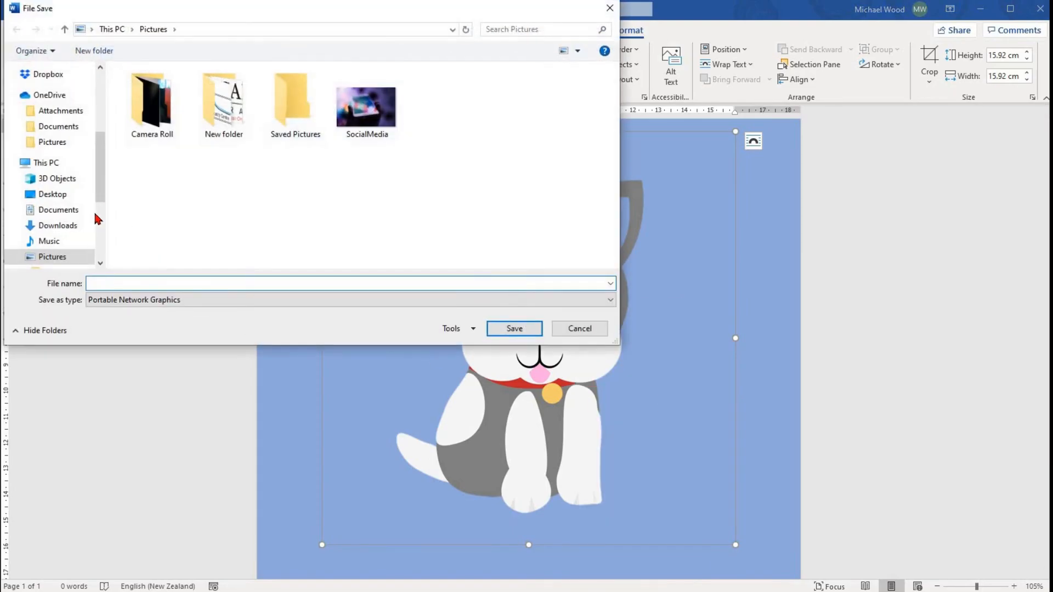
{"action": "left_click", "coordinate": [53, 194]}
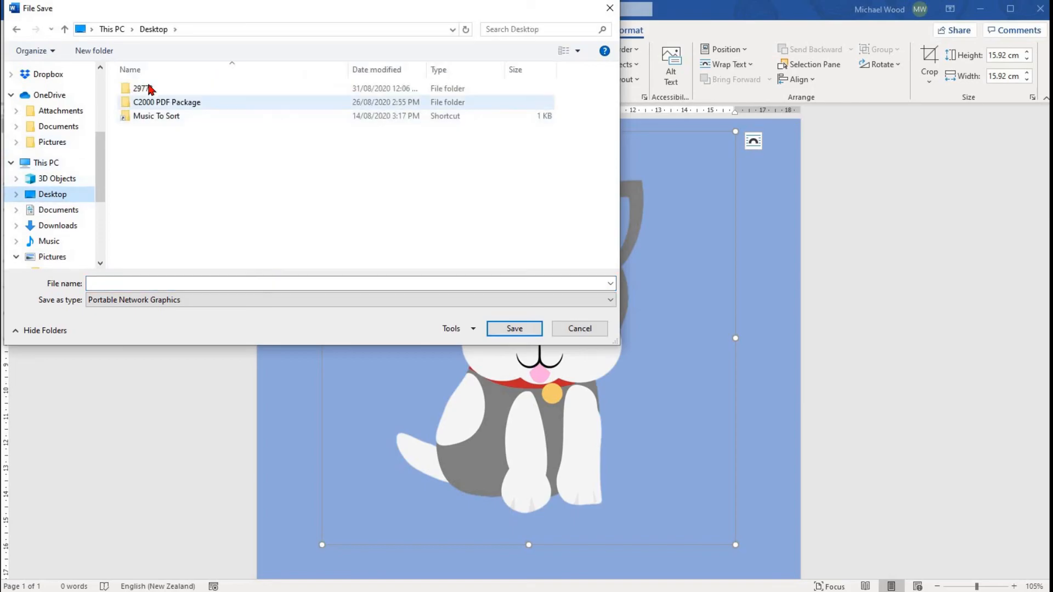